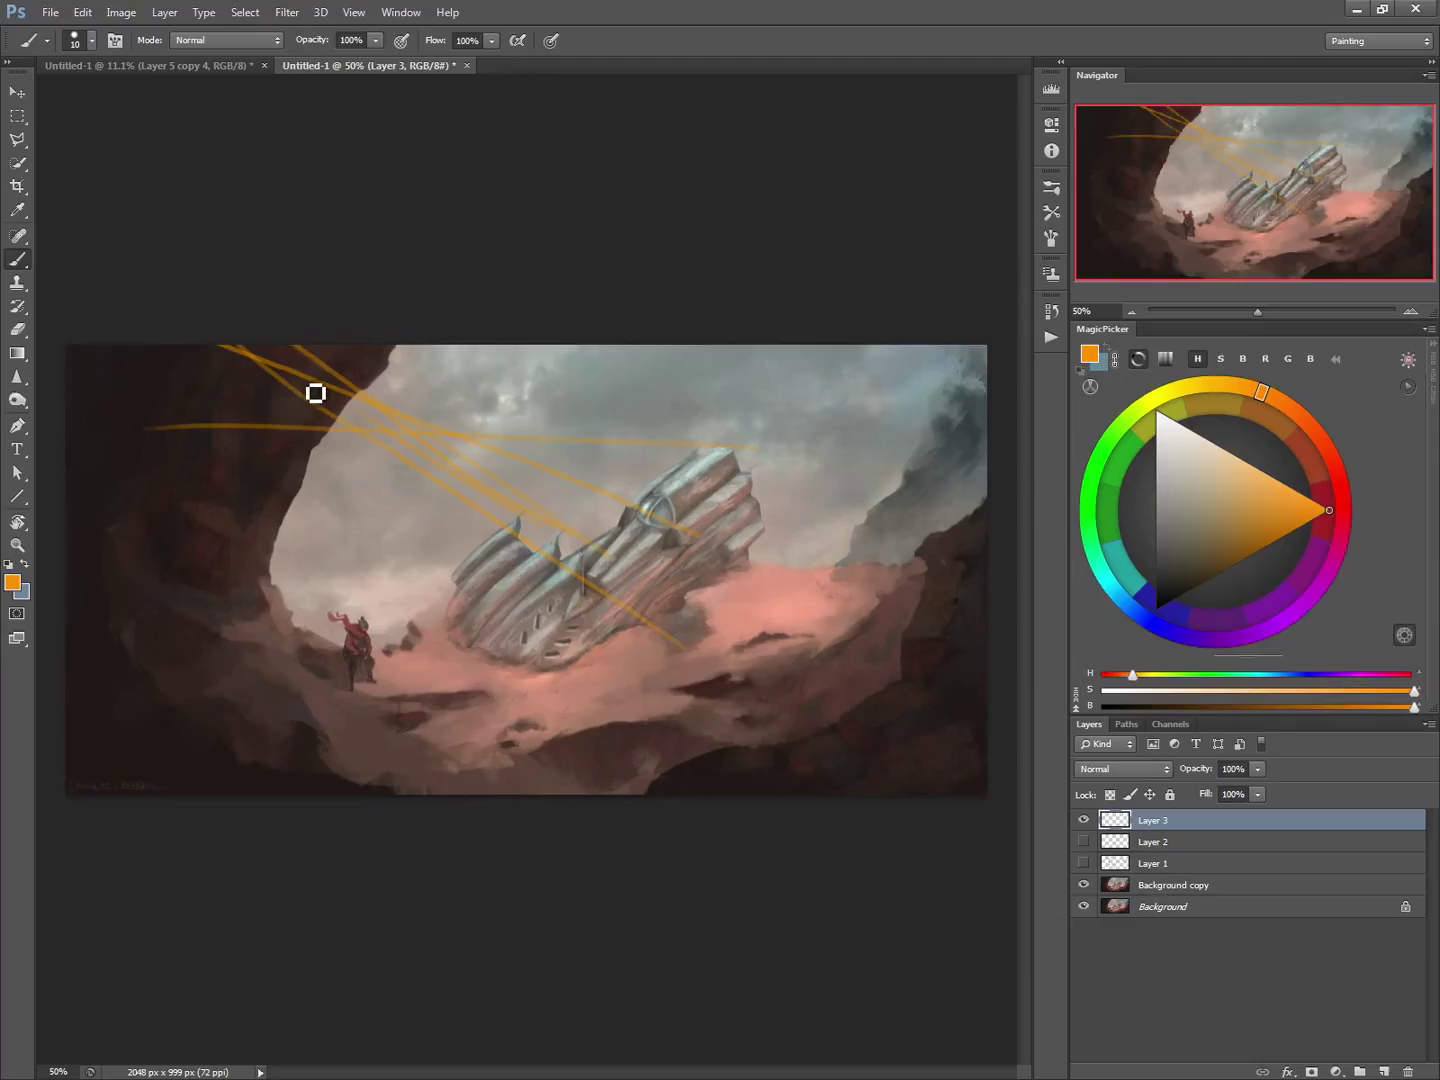
Select the Brush tool to draw orange perspective lines toward the crashed ship.
{"action": "left_click", "coordinate": [17, 329]}
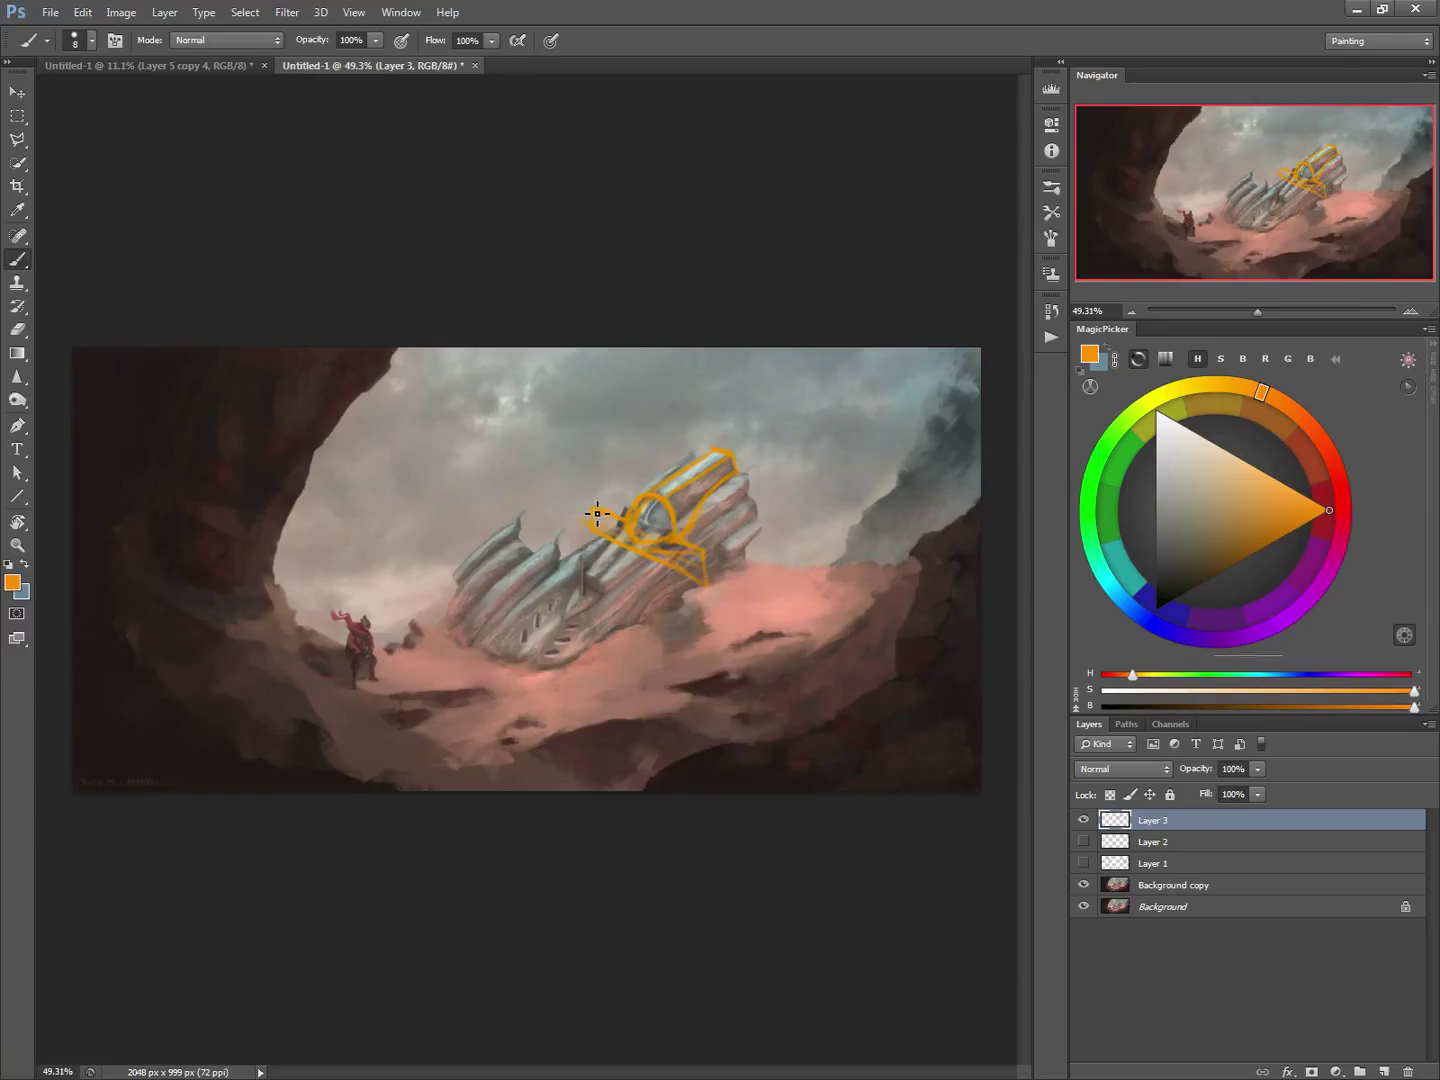
{"action": "left_click", "coordinate": [17, 329]}
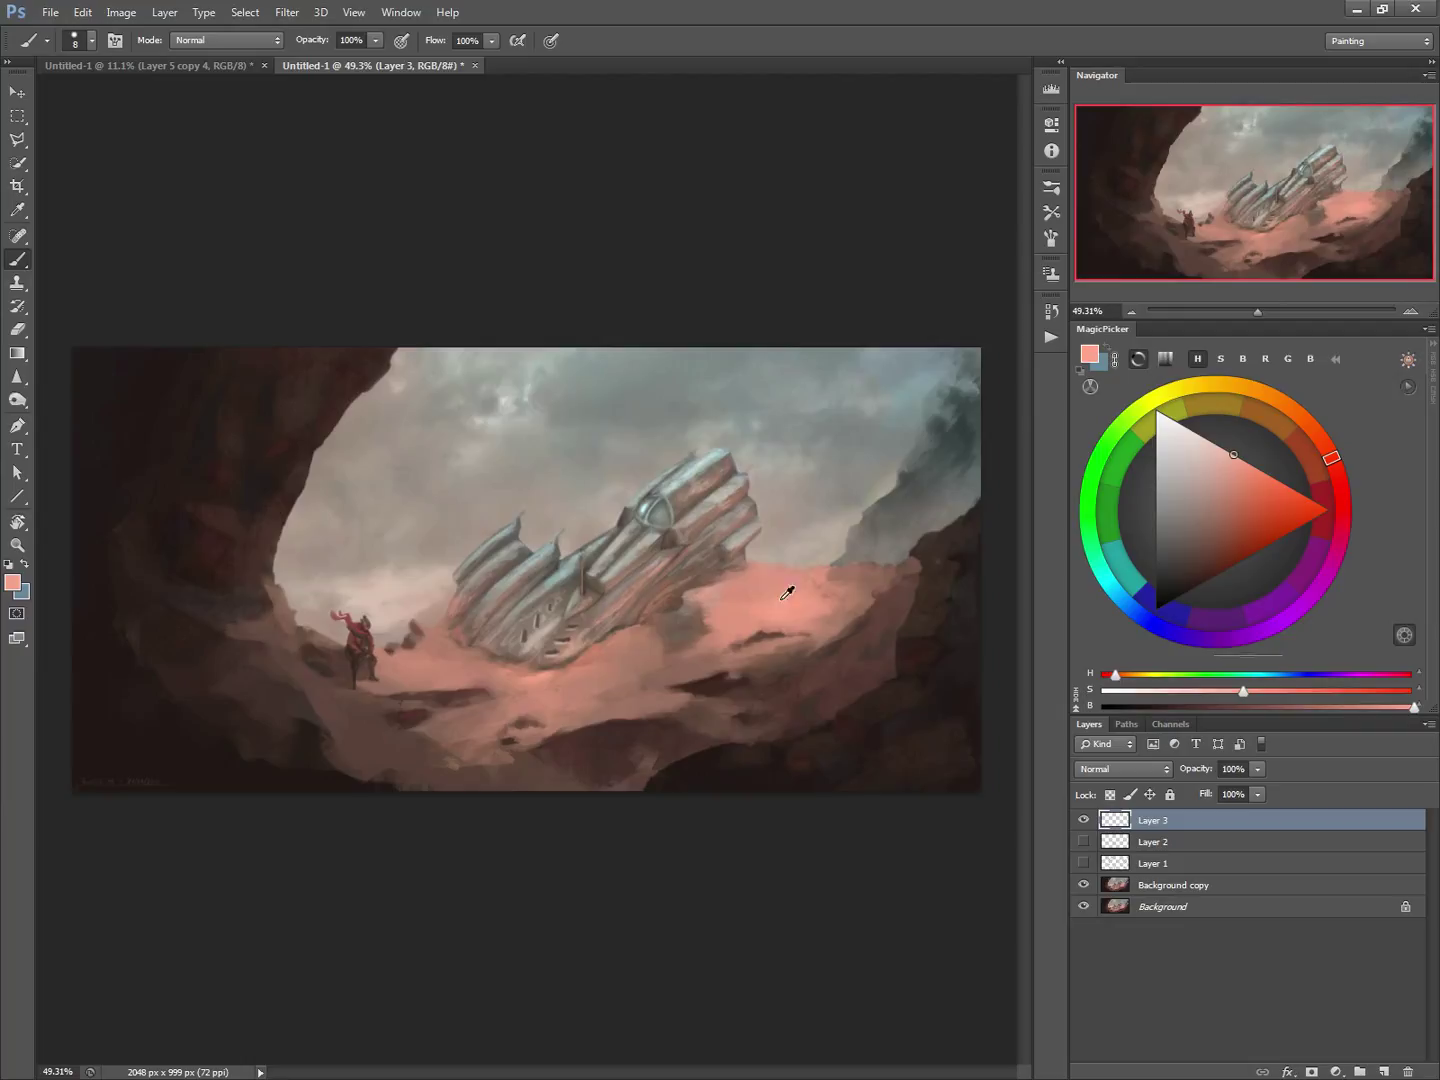
Pick pale and near-black painting colours in the MagicPicker panel.
{"action": "left_click", "coordinate": [1161, 443]}
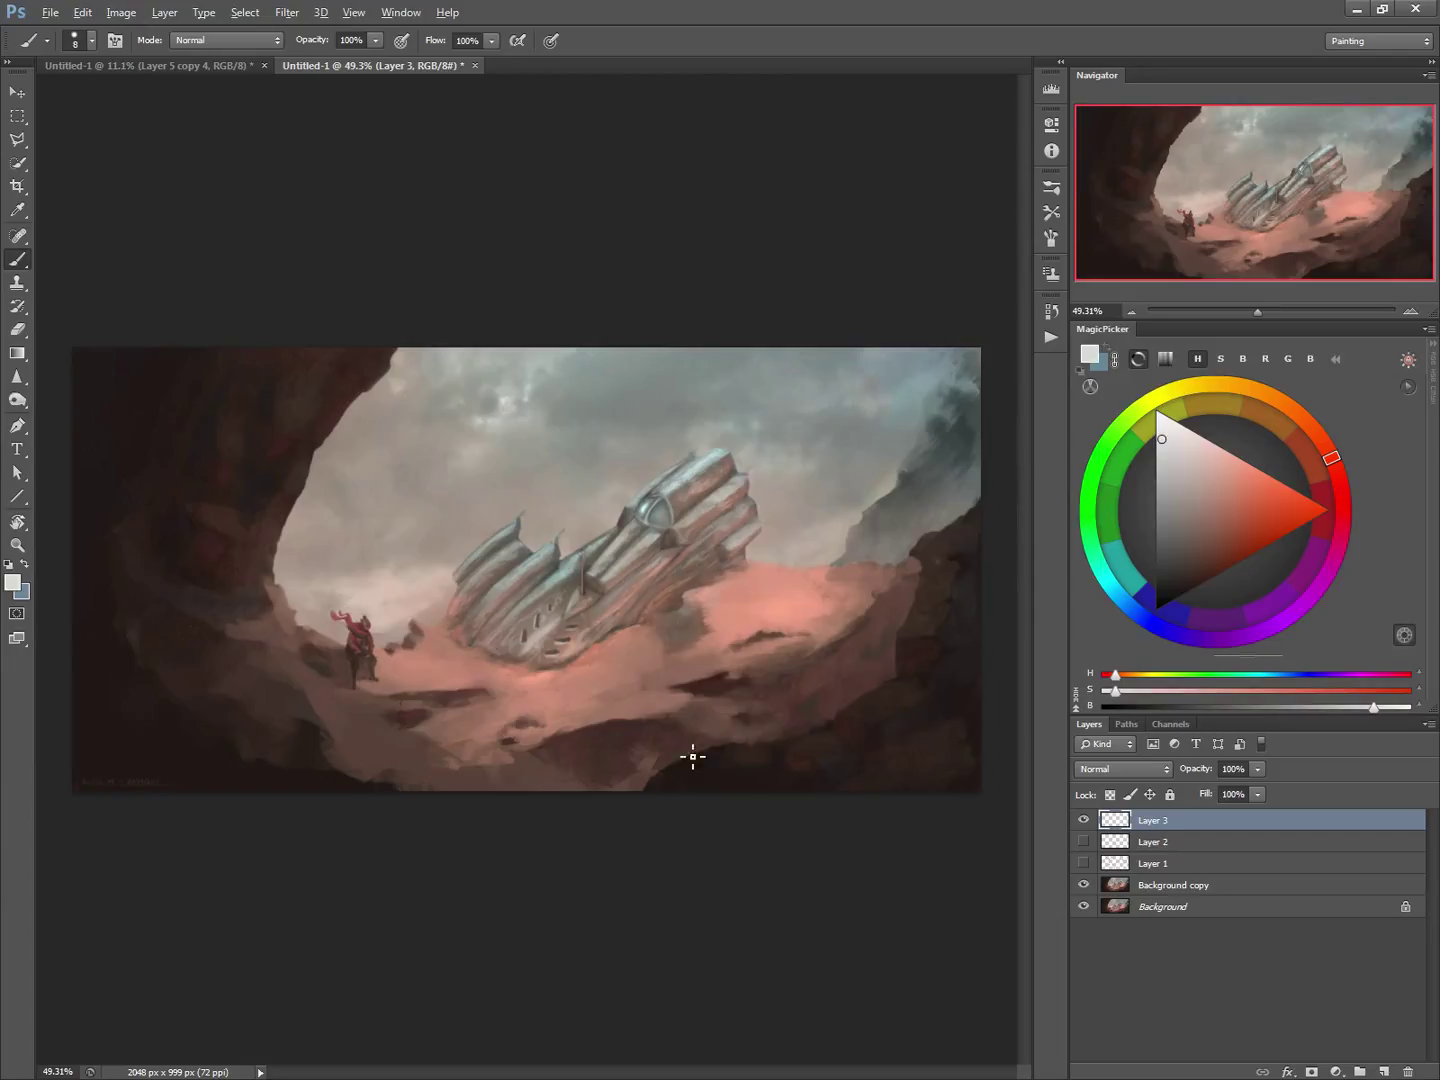
{"action": "left_click", "coordinate": [1164, 593]}
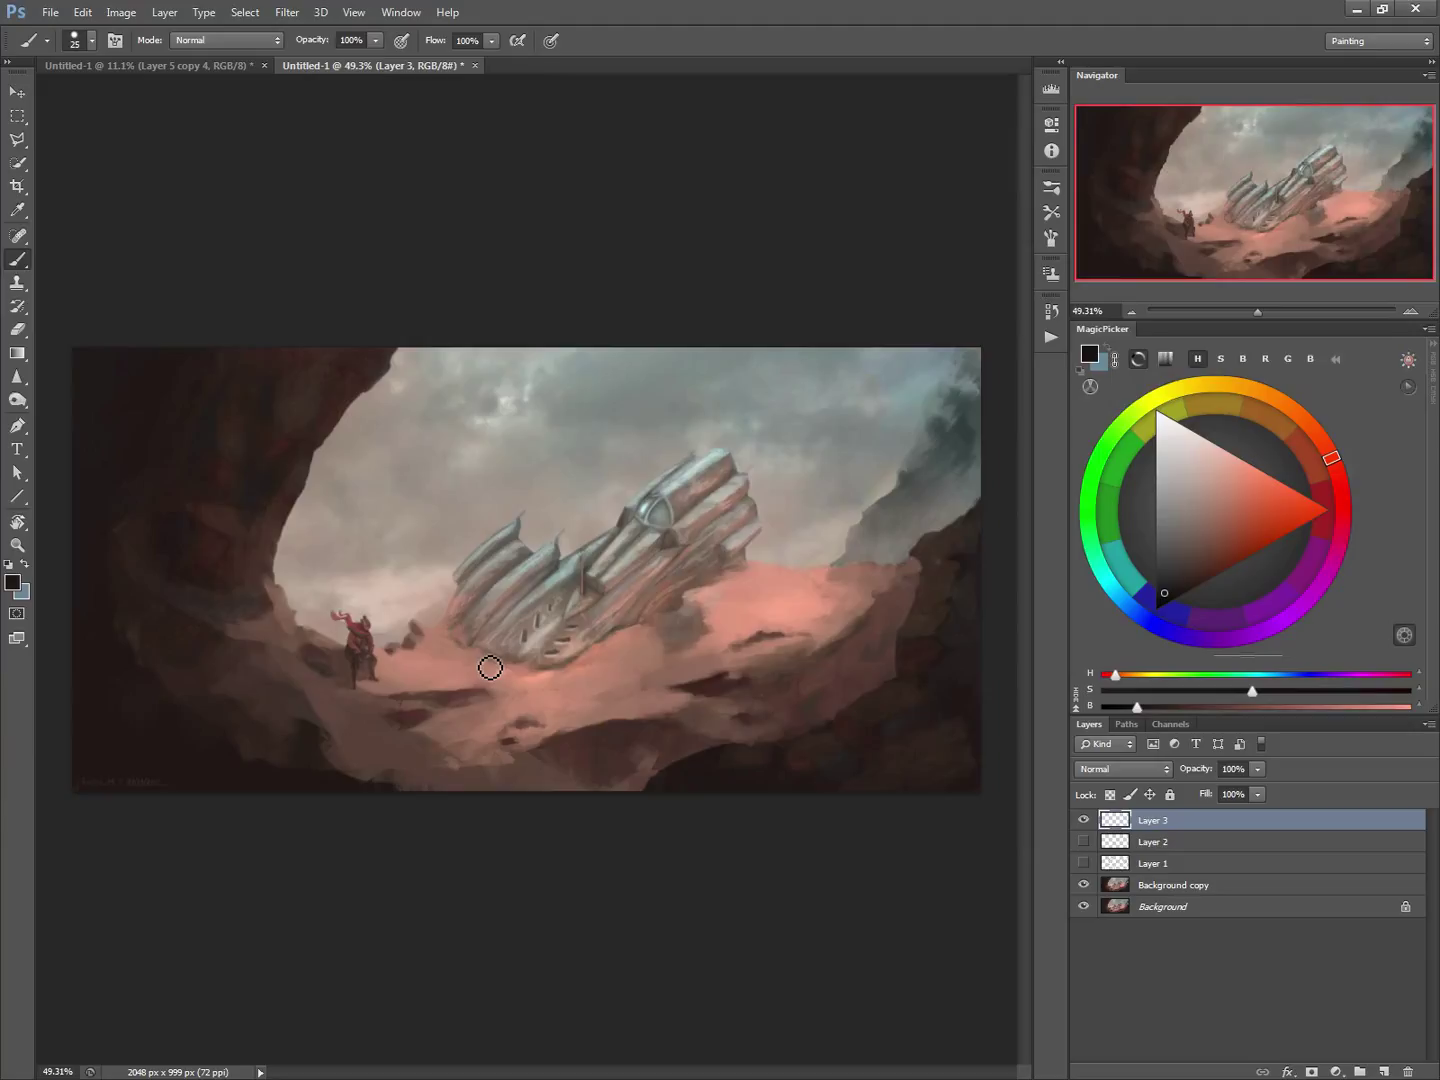